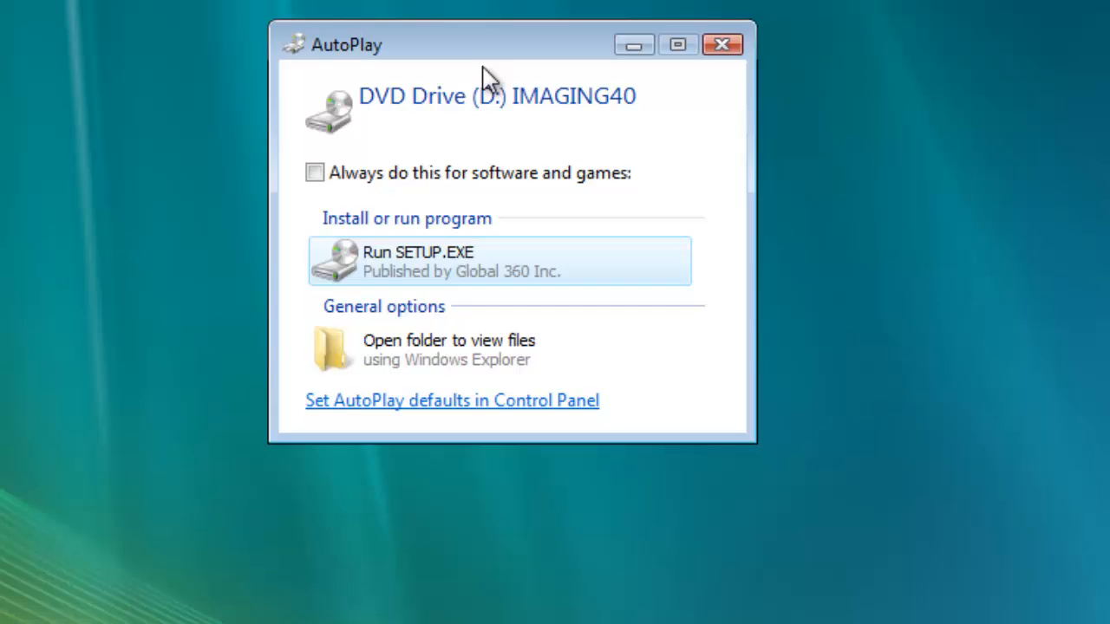
{"action": "mouse_move", "coordinate": [498, 267]}
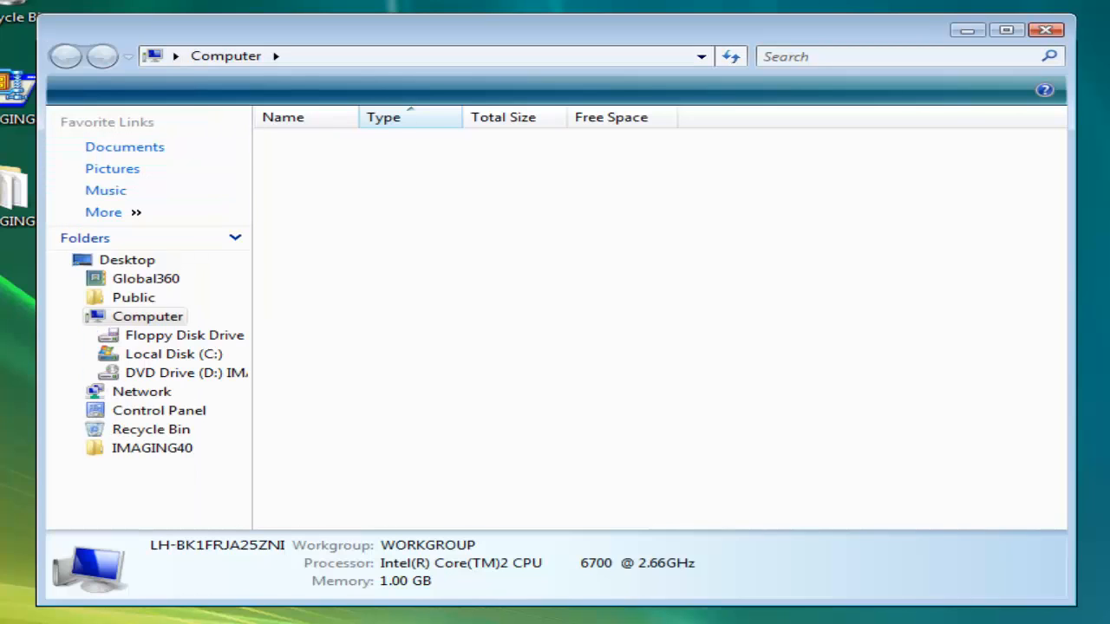
Open Computer and the IMAGING40 DVD drive (D:) to list its files.
{"action": "left_click", "coordinate": [147, 316]}
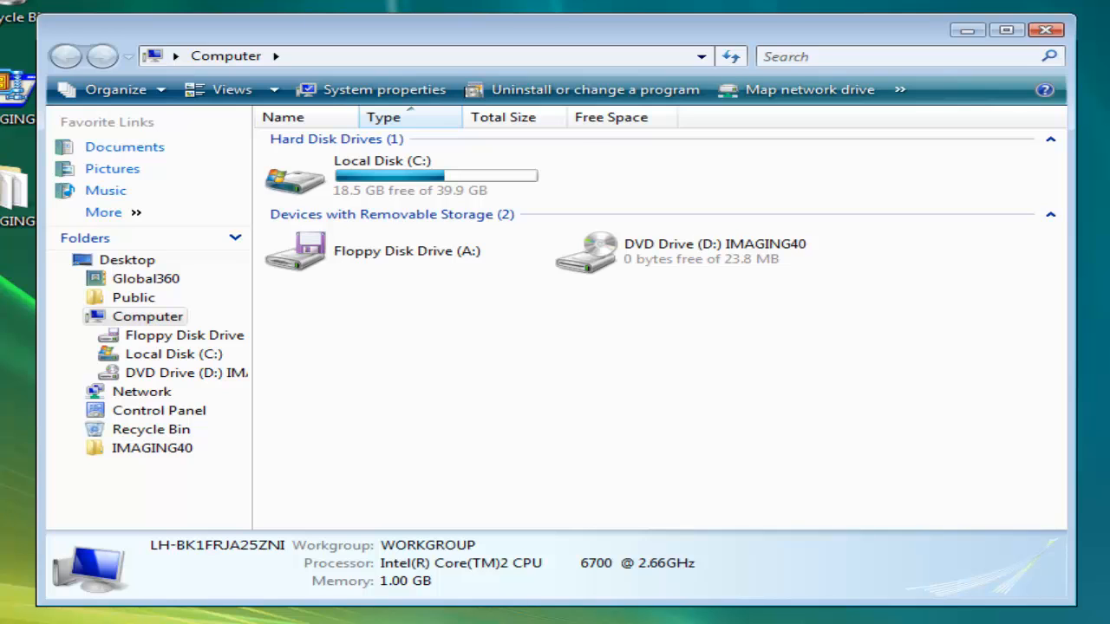
{"action": "double_click", "coordinate": [586, 251]}
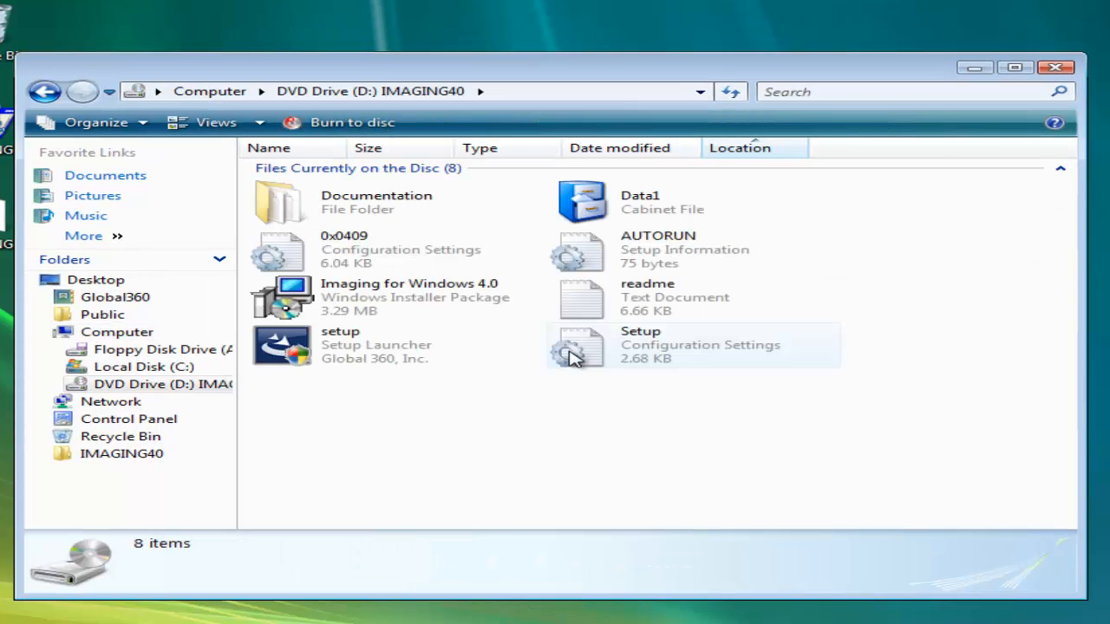
{"action": "mouse_move", "coordinate": [387, 307]}
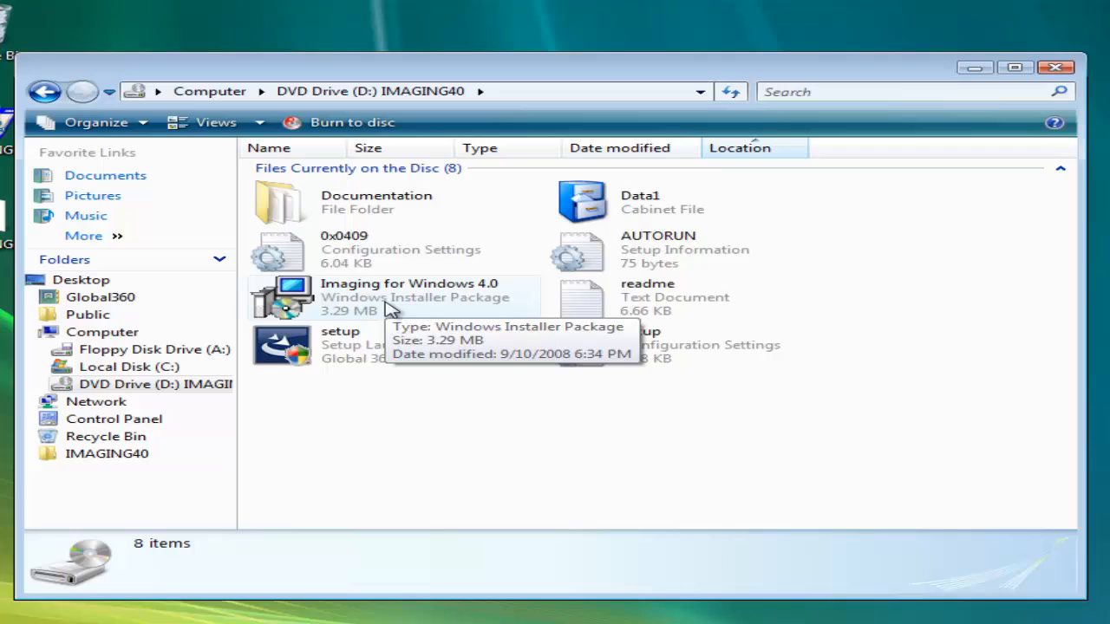
{"action": "mouse_move", "coordinate": [388, 311]}
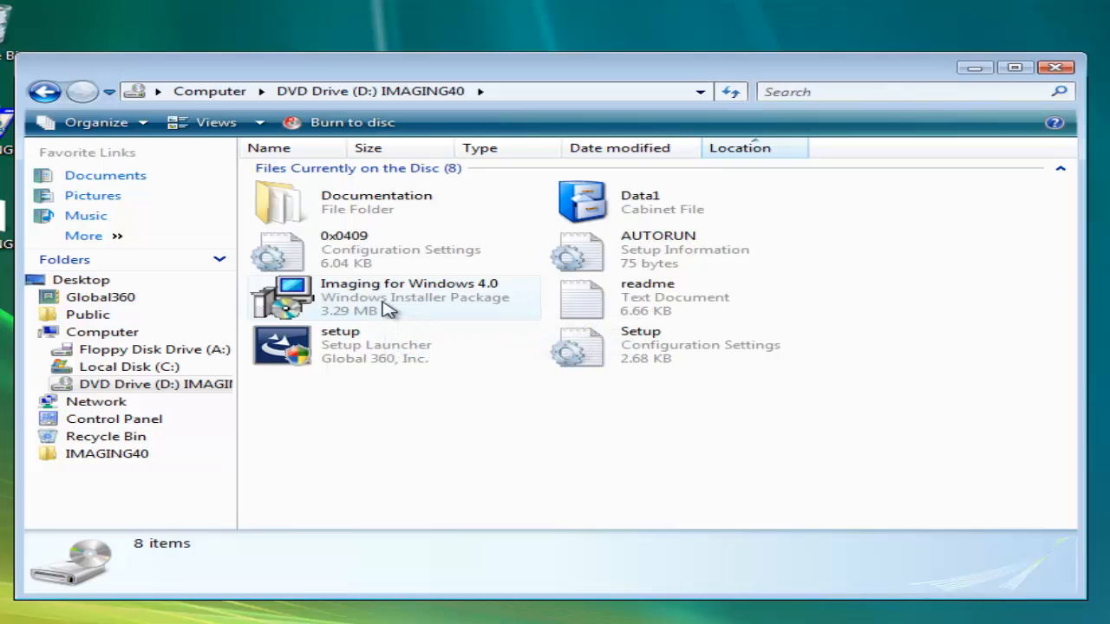
{"action": "mouse_move", "coordinate": [361, 320]}
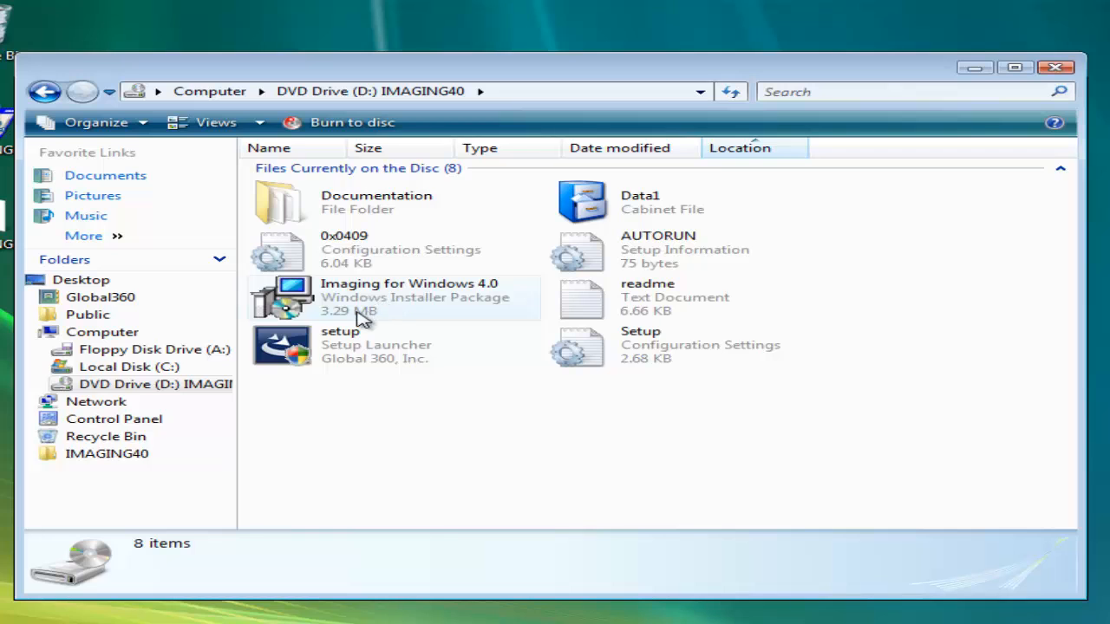
{"action": "mouse_move", "coordinate": [339, 308]}
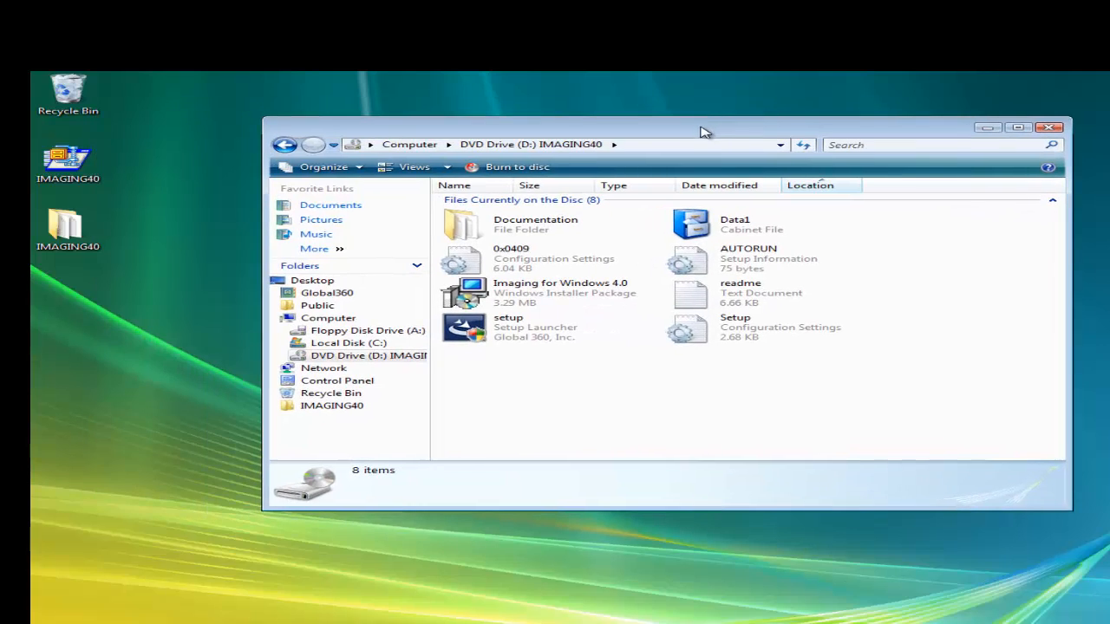
{"action": "mouse_move", "coordinate": [488, 139]}
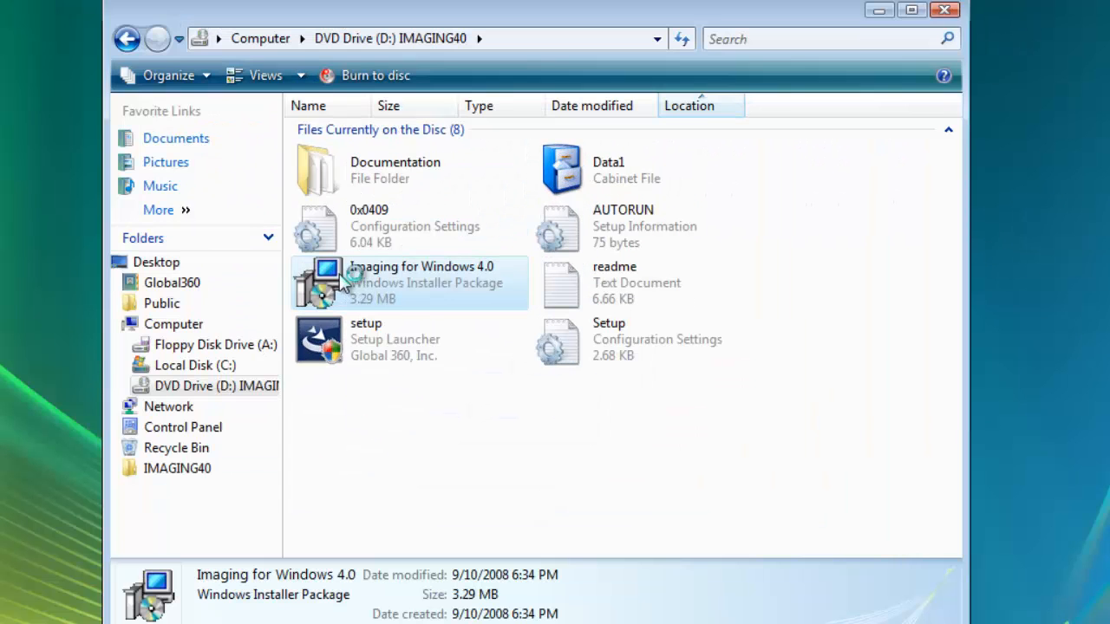
Run the Imaging for Windows 4.0 installer and accept the license agreement terms.
{"action": "double_click", "coordinate": [421, 282]}
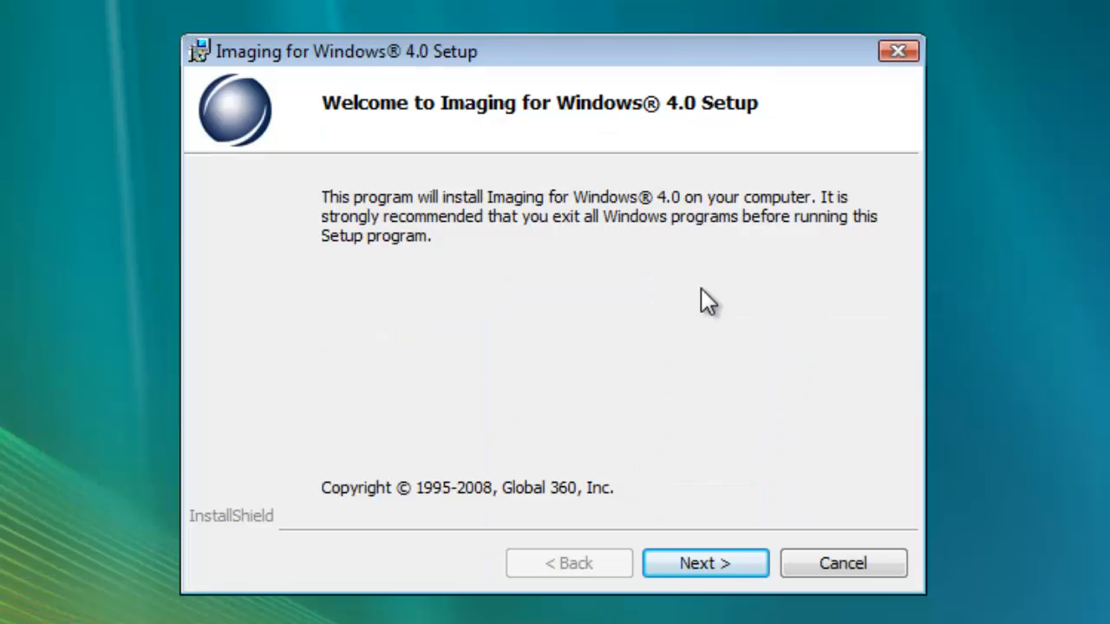
{"action": "mouse_move", "coordinate": [701, 431]}
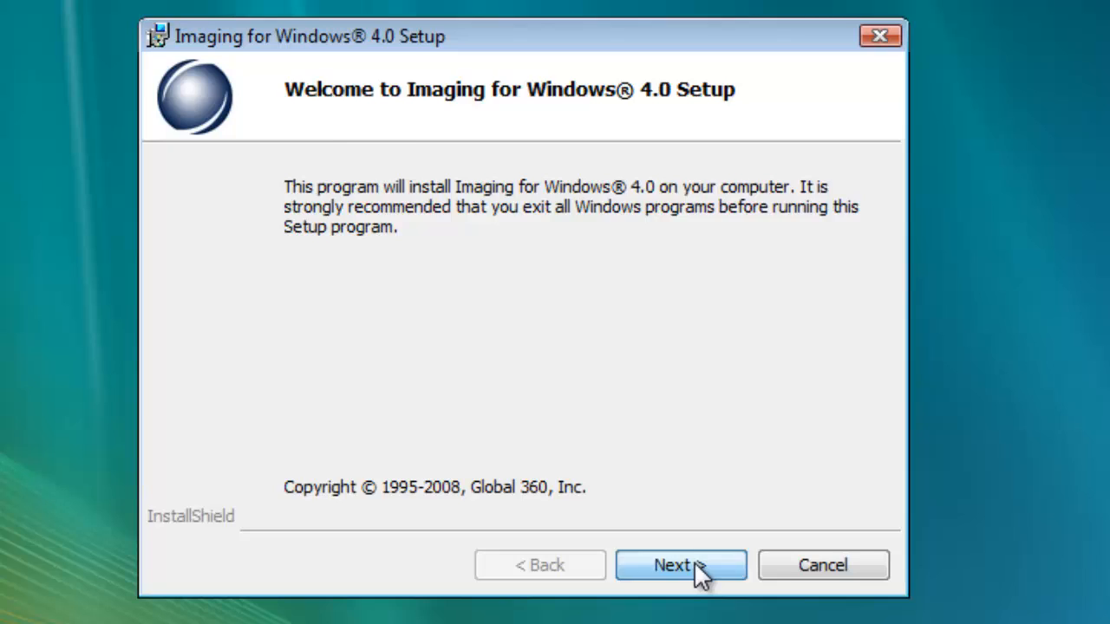
{"action": "left_click", "coordinate": [681, 564]}
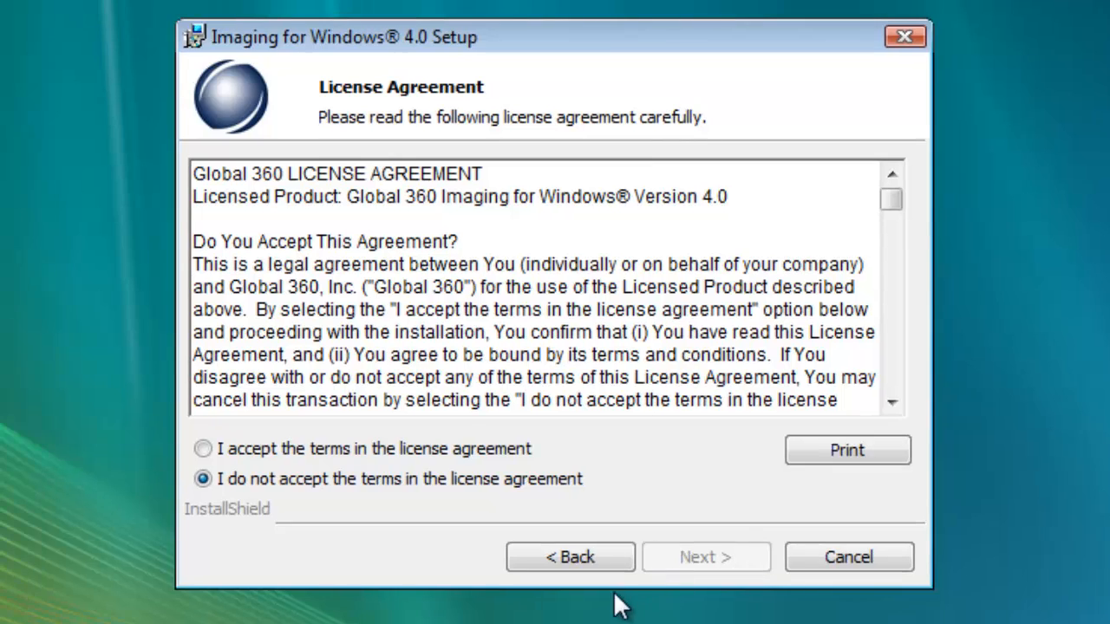
{"action": "left_click", "coordinate": [203, 448]}
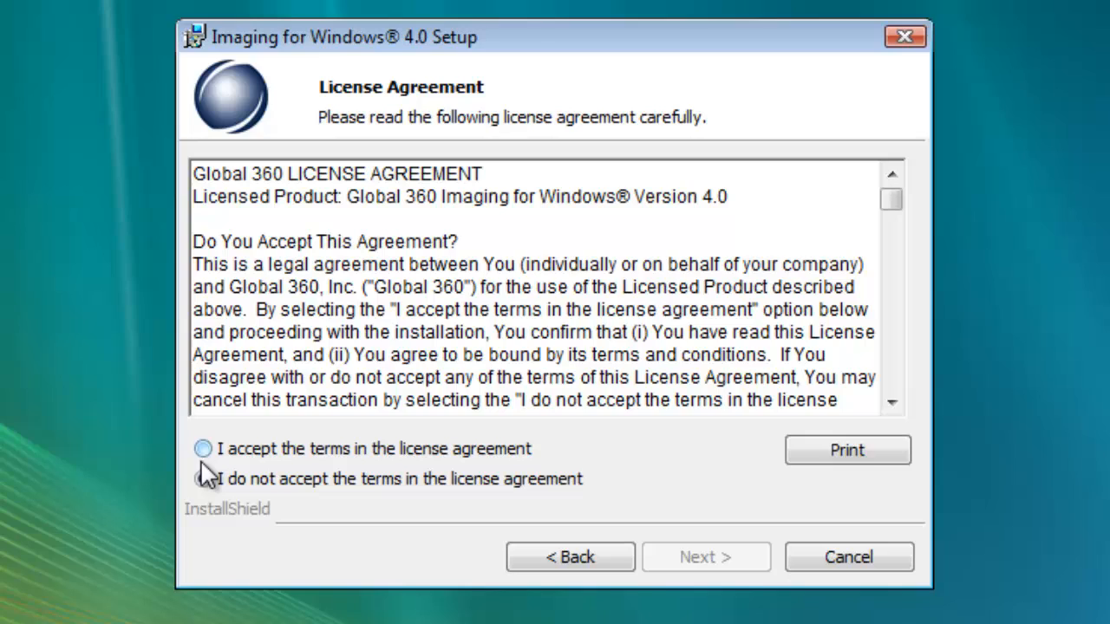
{"action": "left_click", "coordinate": [202, 479]}
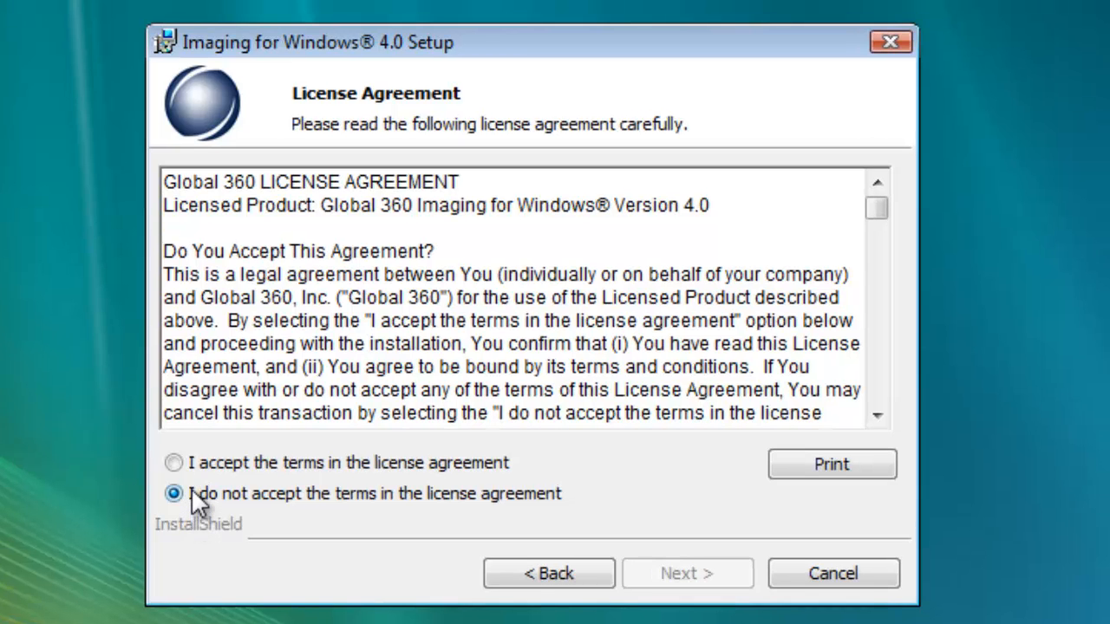
{"action": "left_click", "coordinate": [174, 462]}
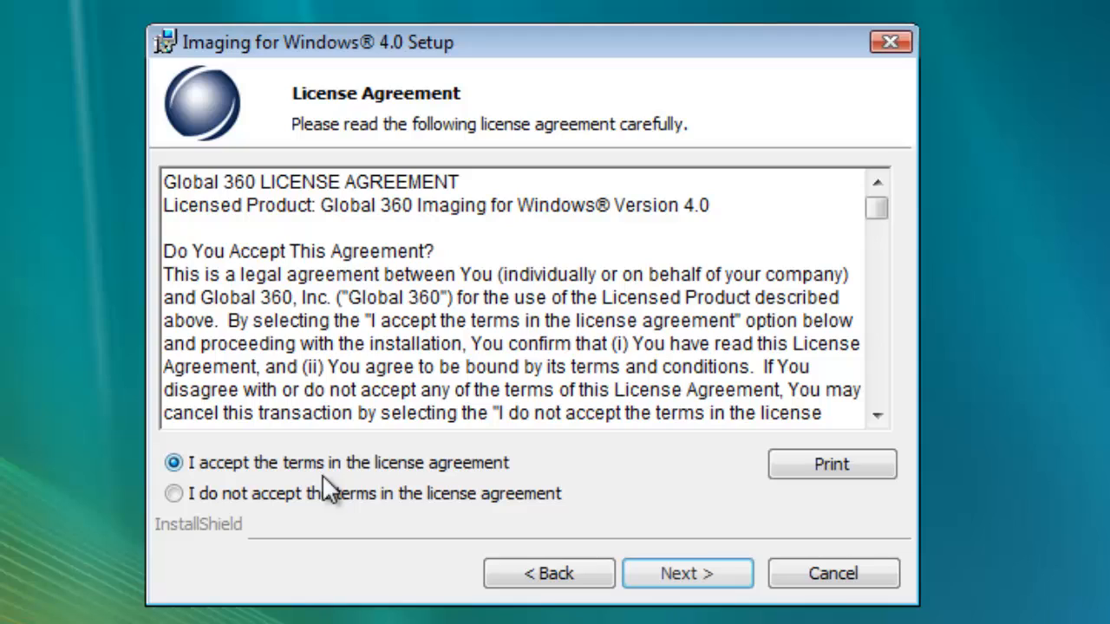
Keep C:\Program Files\Global 360\ as the destination folder and continue.
{"action": "left_click", "coordinate": [687, 574]}
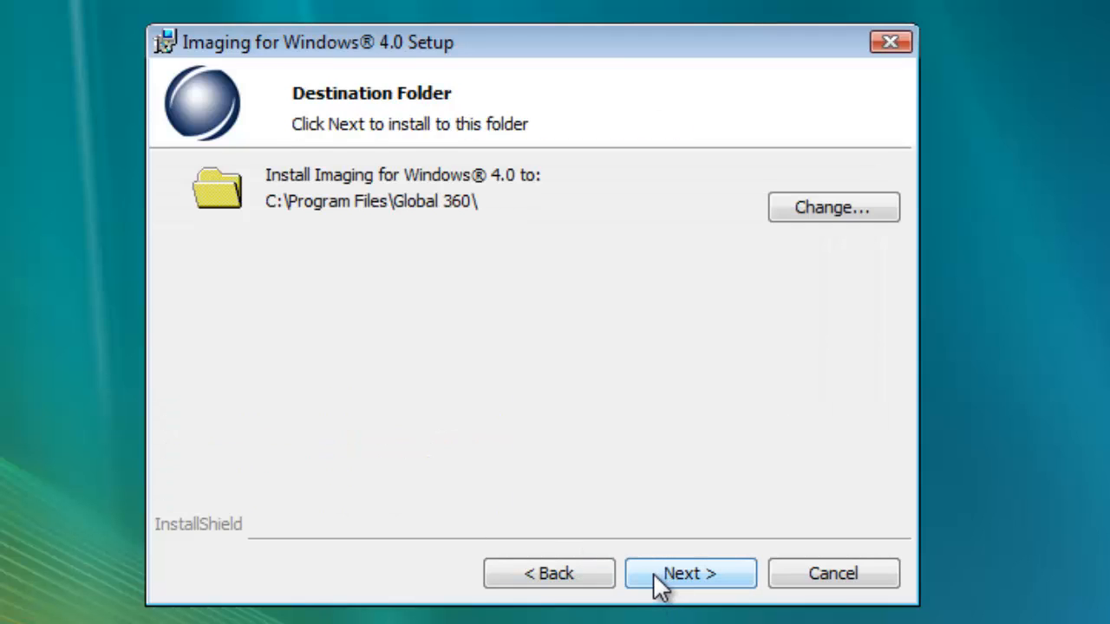
{"action": "mouse_move", "coordinate": [651, 590]}
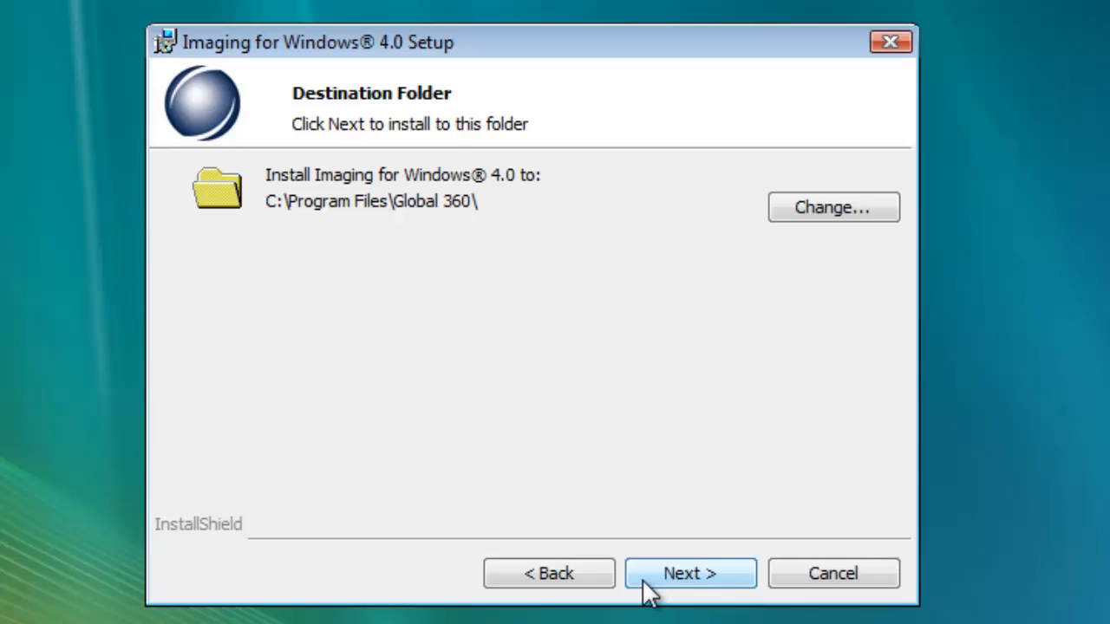
{"action": "mouse_move", "coordinate": [614, 277]}
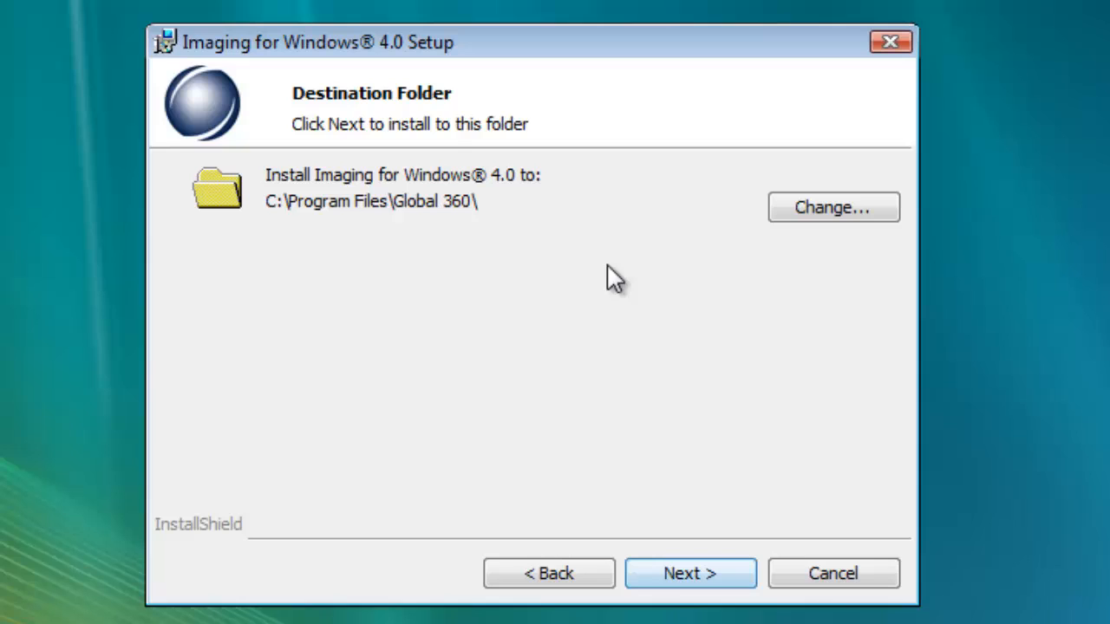
{"action": "mouse_move", "coordinate": [392, 225]}
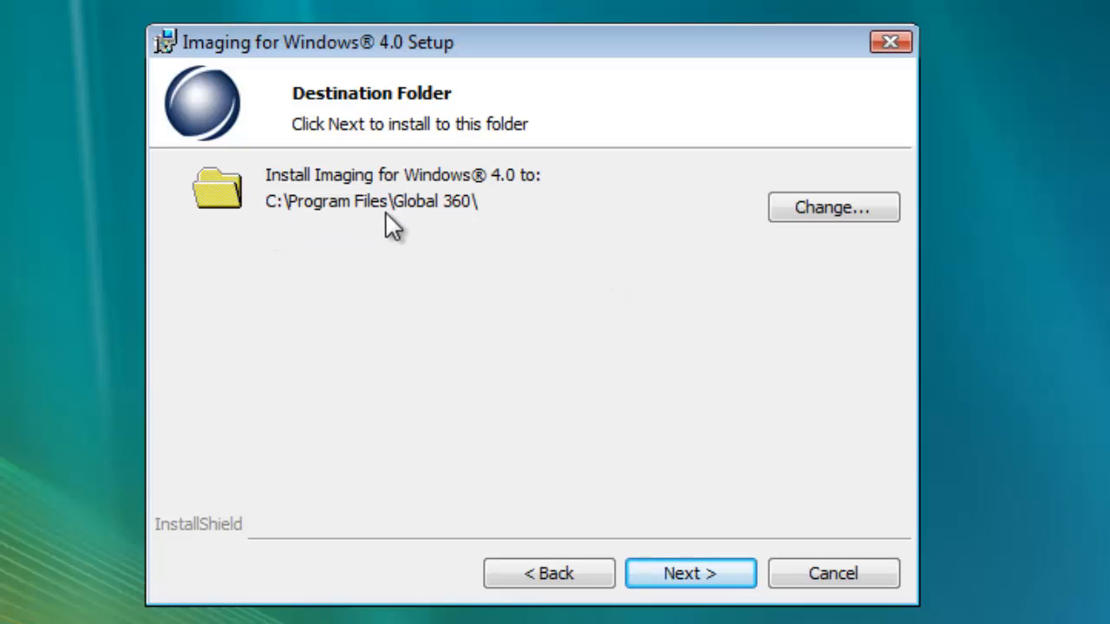
{"action": "mouse_move", "coordinate": [458, 233]}
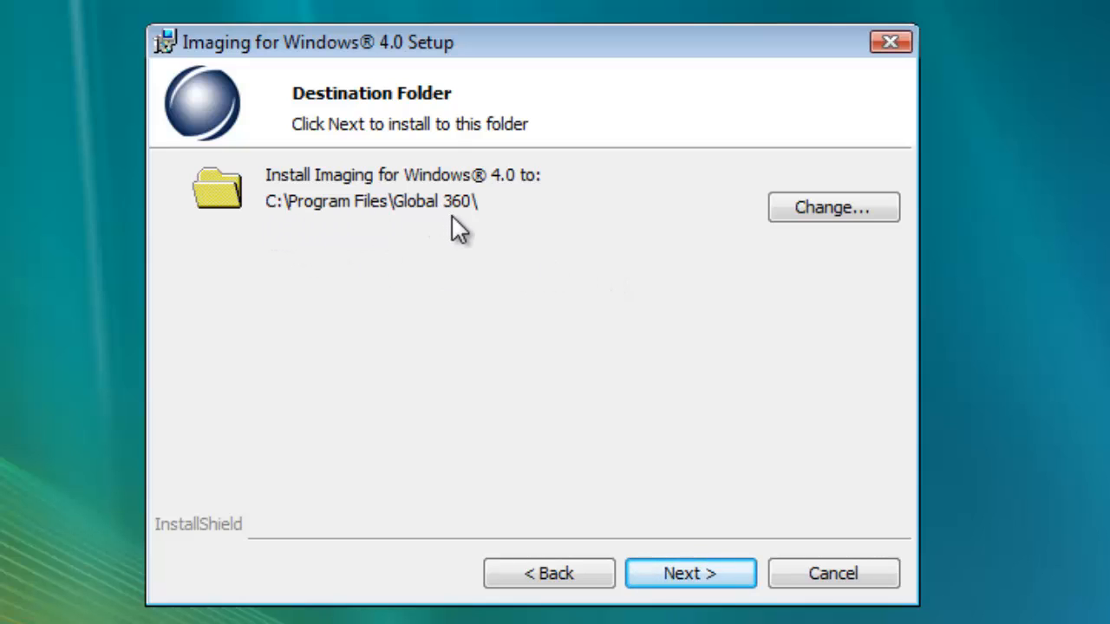
{"action": "mouse_move", "coordinate": [553, 267]}
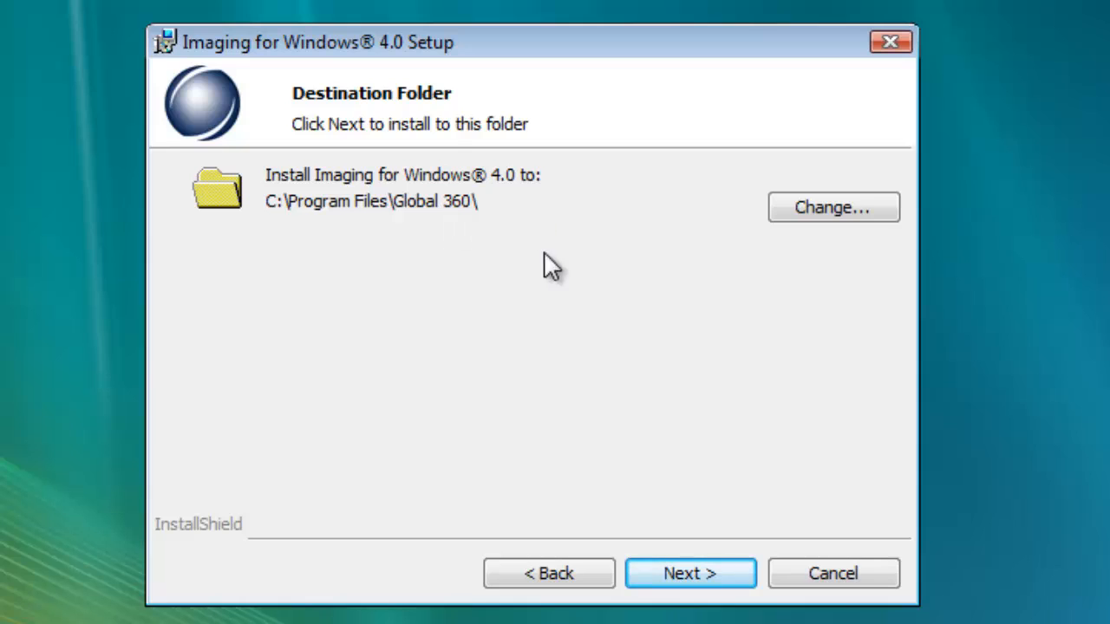
{"action": "mouse_move", "coordinate": [479, 544]}
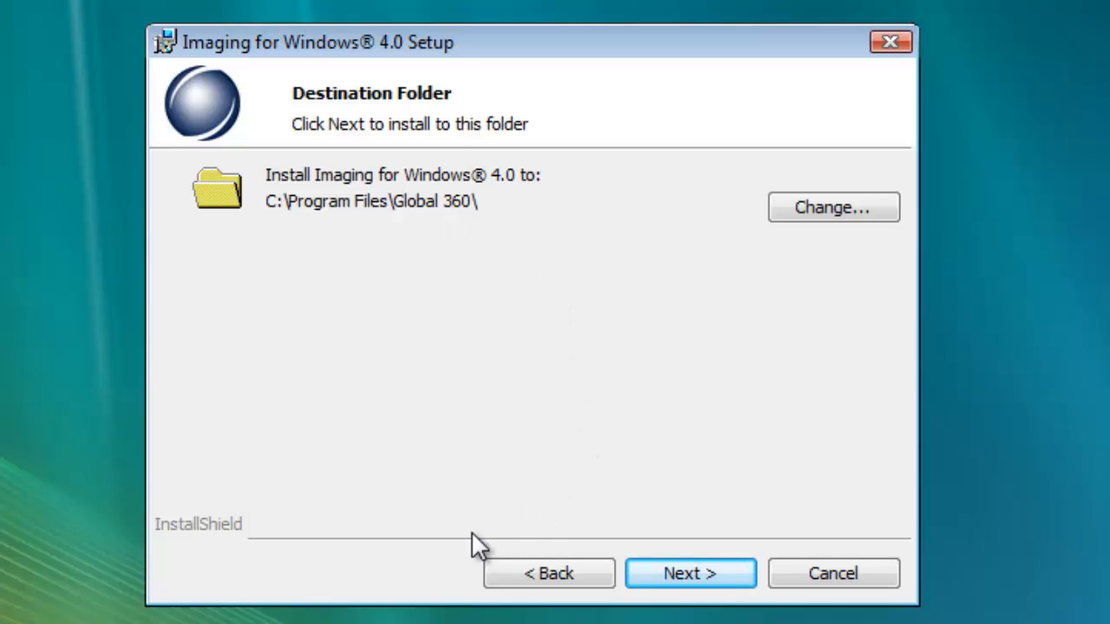
{"action": "mouse_move", "coordinate": [689, 585]}
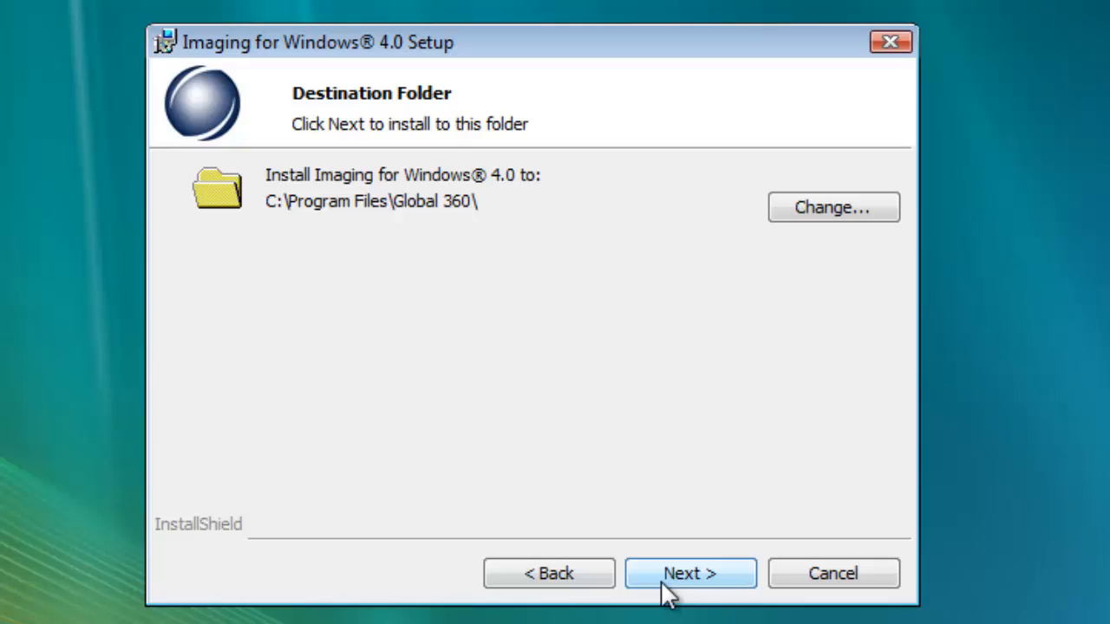
{"action": "left_click", "coordinate": [689, 573]}
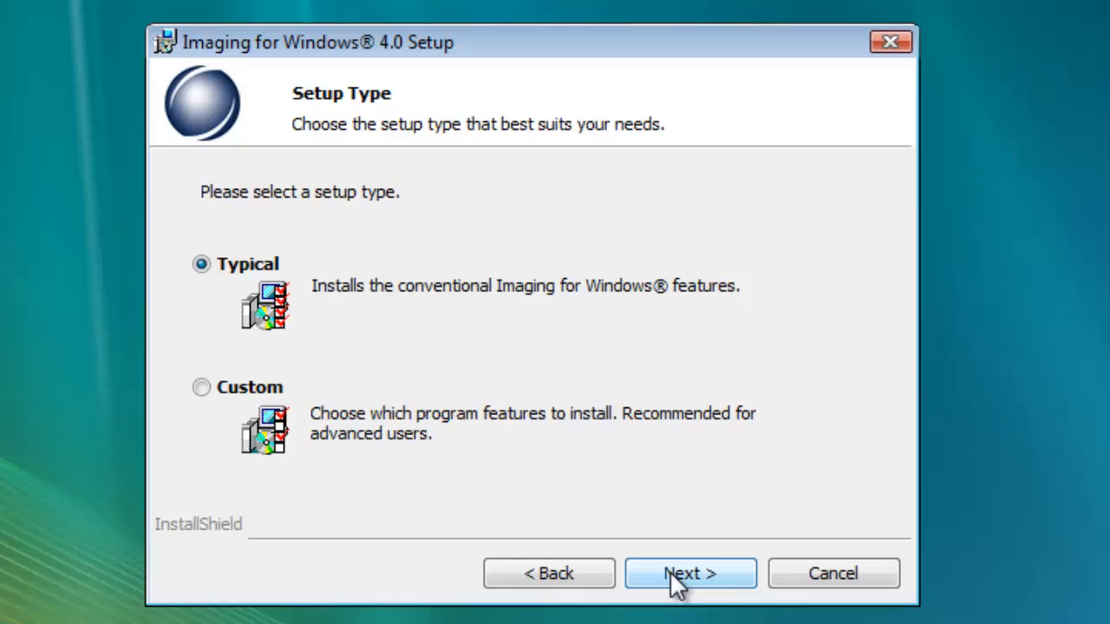
{"action": "mouse_move", "coordinate": [559, 386]}
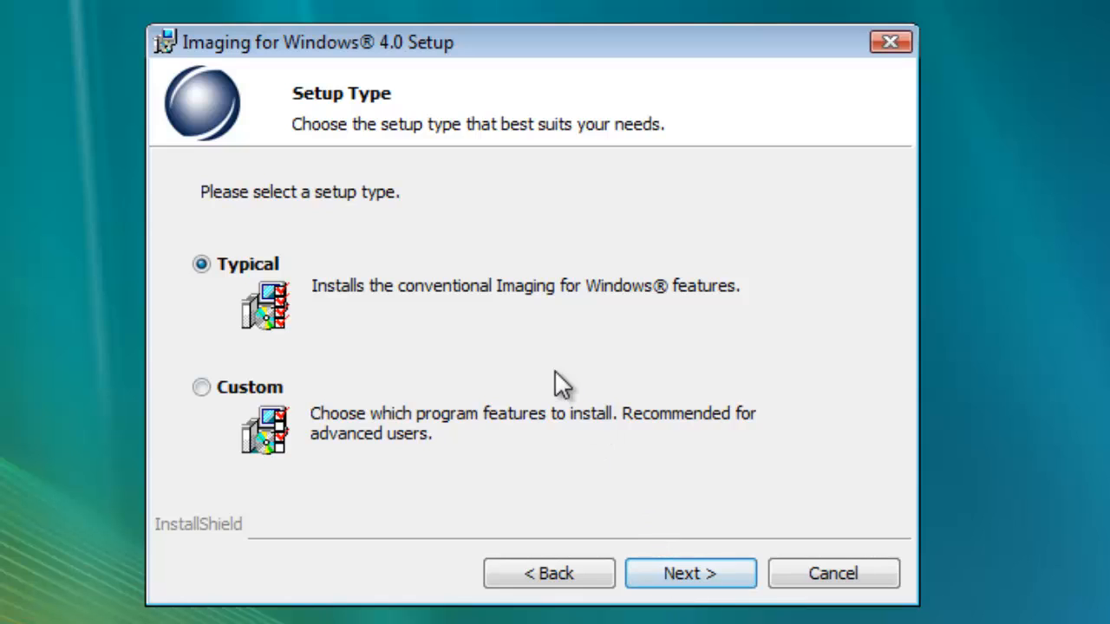
{"action": "mouse_move", "coordinate": [399, 429]}
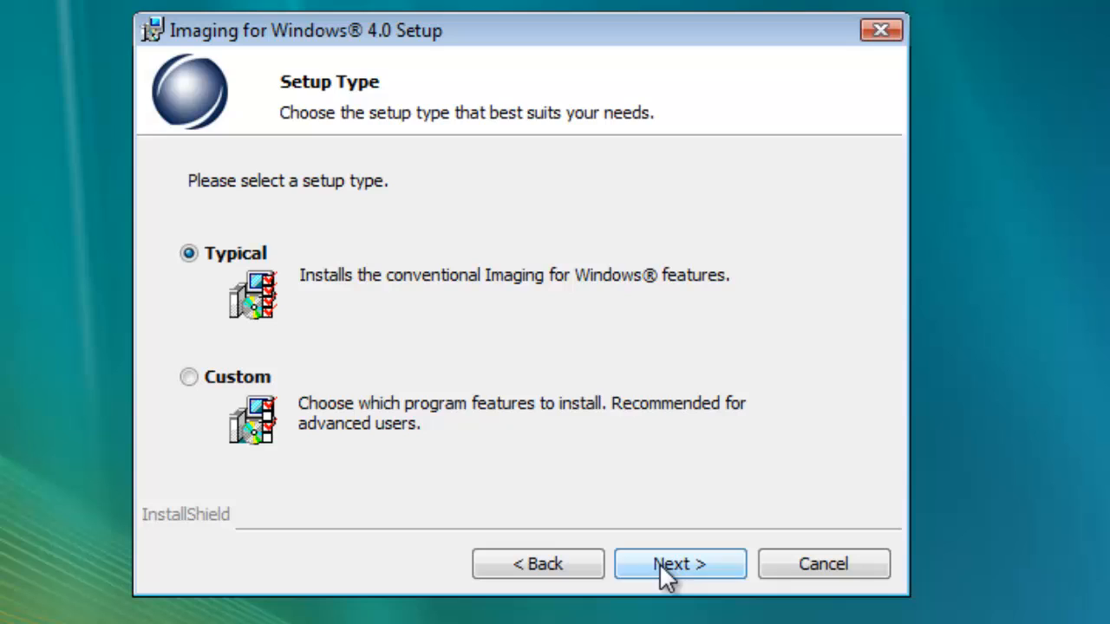
Confirm the Typical setup type and pass the Ready to Install summary.
{"action": "left_click", "coordinate": [680, 563]}
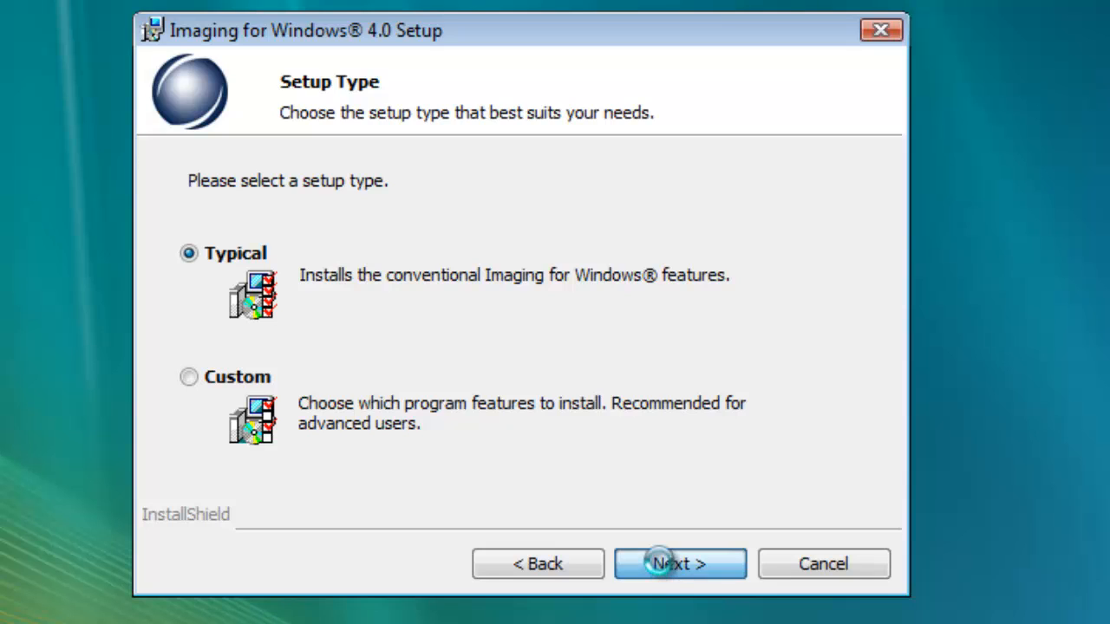
{"action": "left_click", "coordinate": [680, 563]}
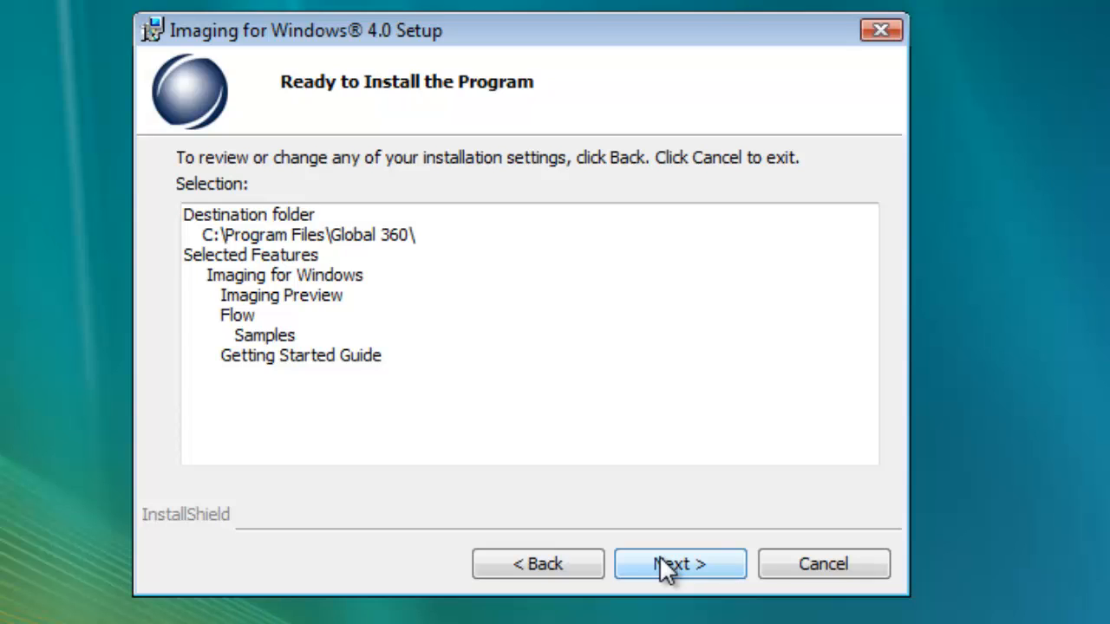
{"action": "left_click", "coordinate": [679, 563]}
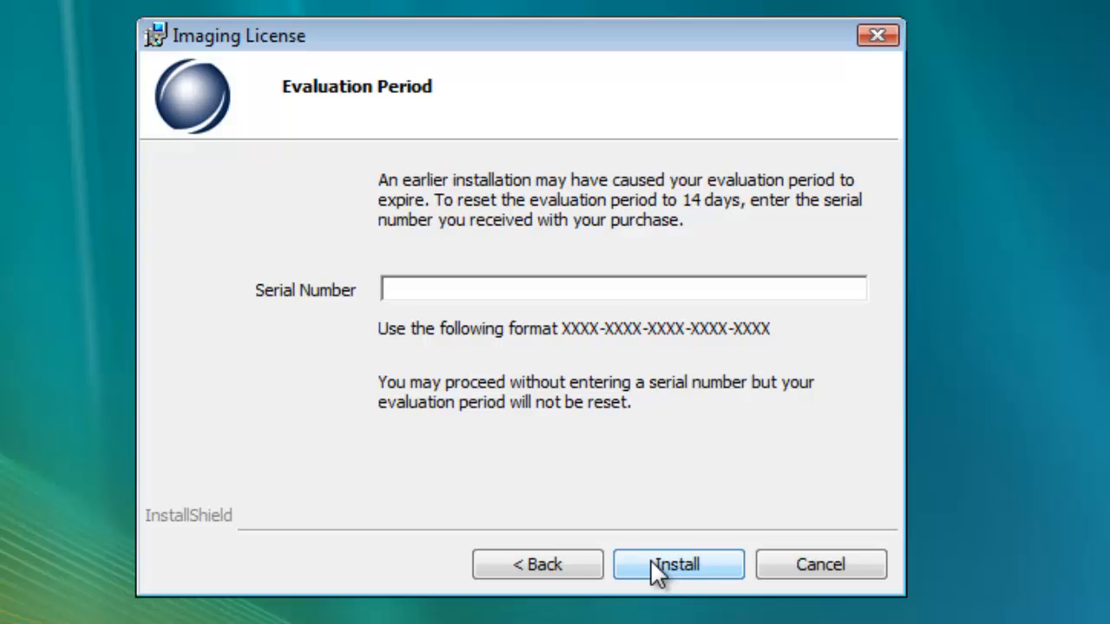
Install with the serial number left empty, proceeding to successful installation.
{"action": "left_click", "coordinate": [676, 564]}
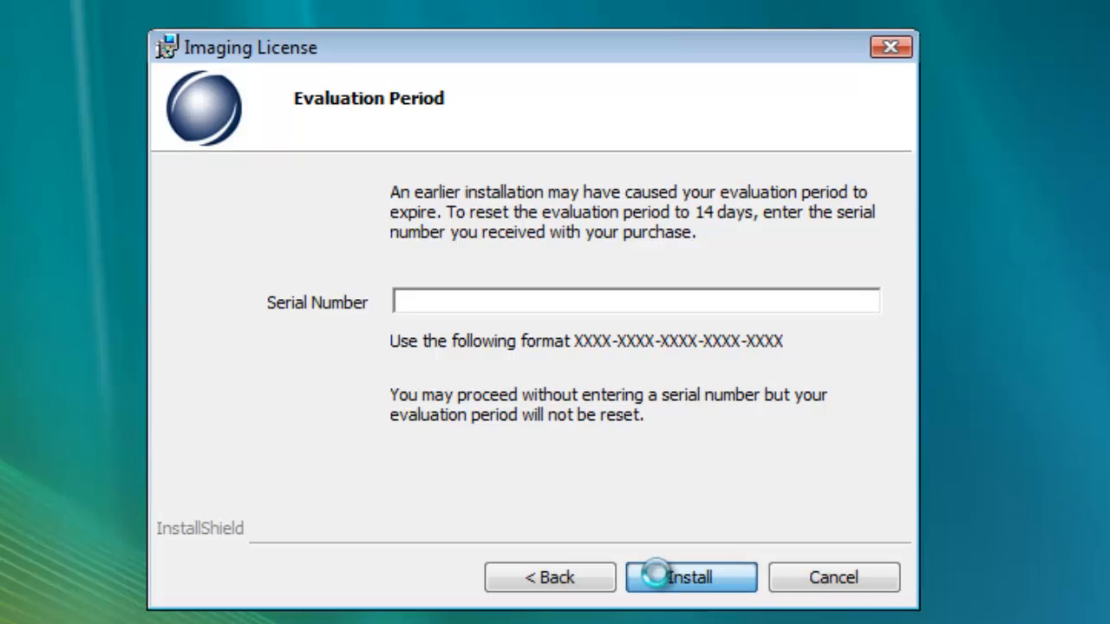
{"action": "left_click", "coordinate": [690, 578]}
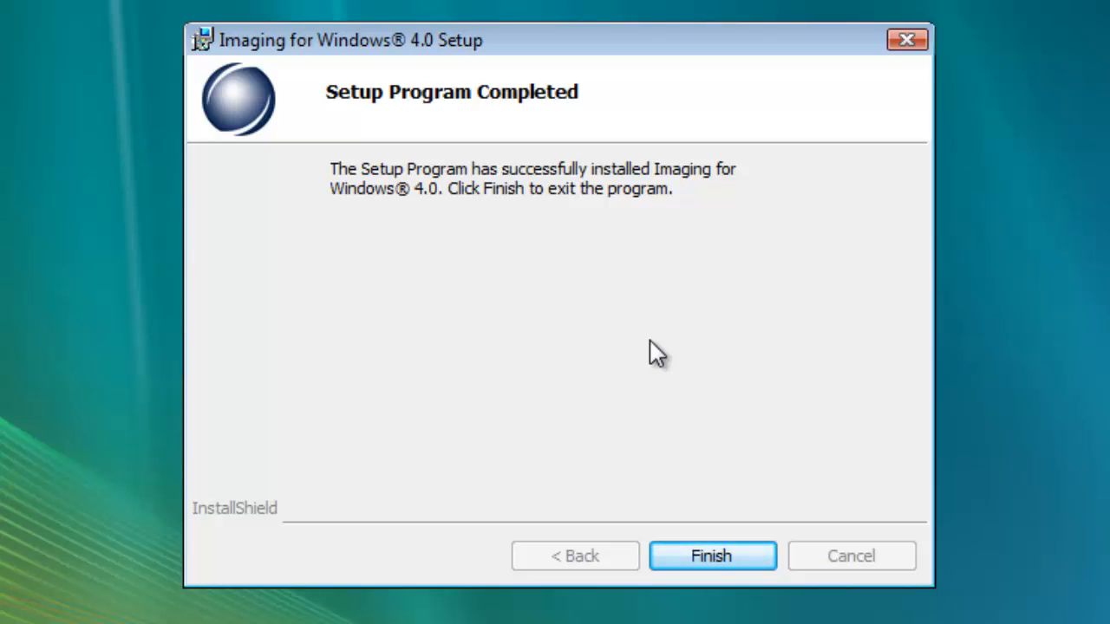
{"action": "mouse_move", "coordinate": [711, 556]}
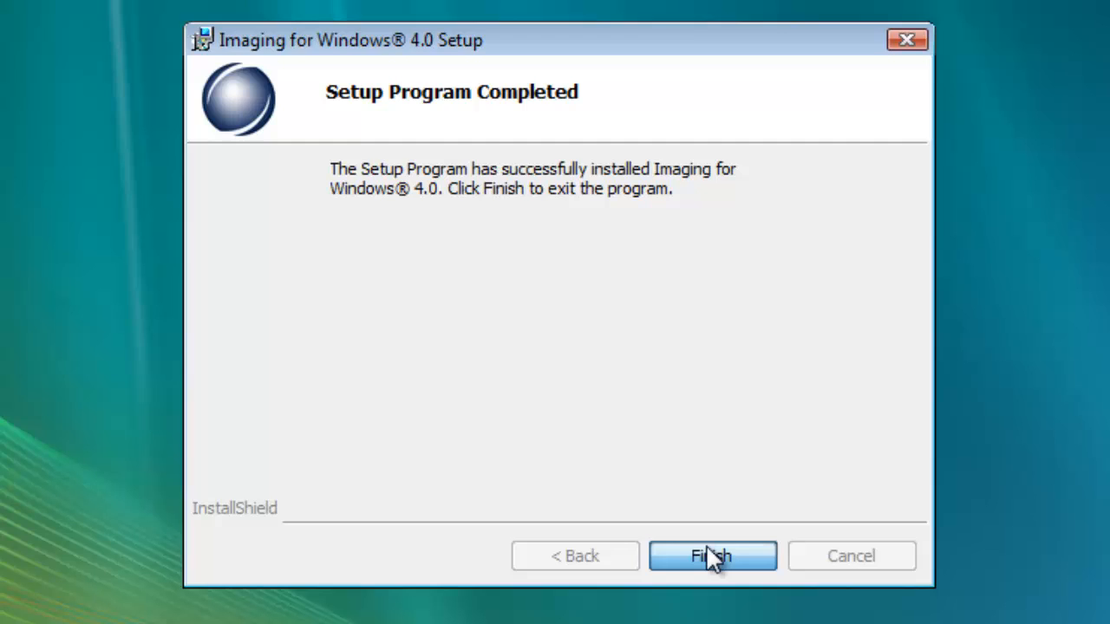